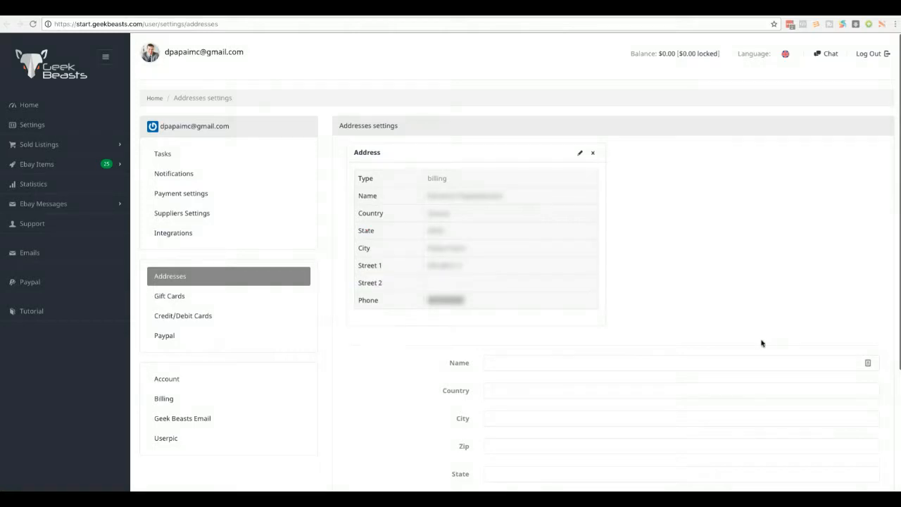
scroll(down, 3)
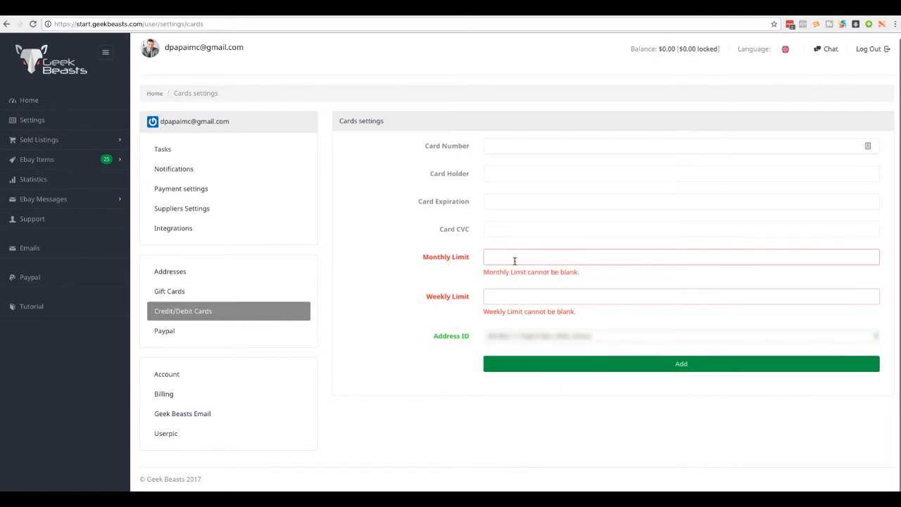
text(100)
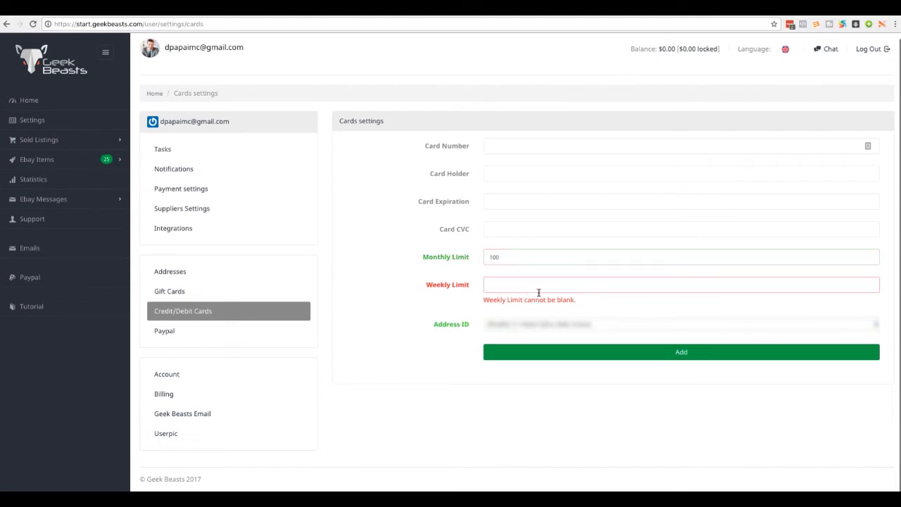
text(50)
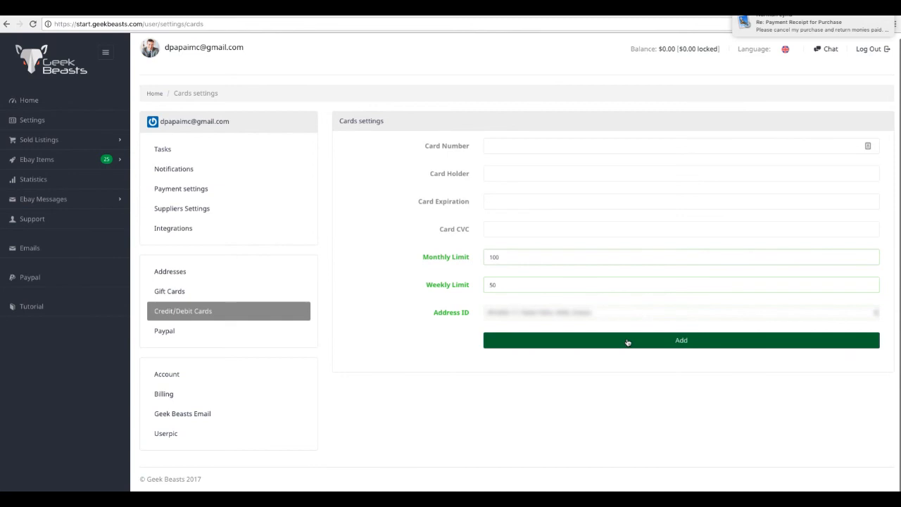
mouse_move(798, 355)
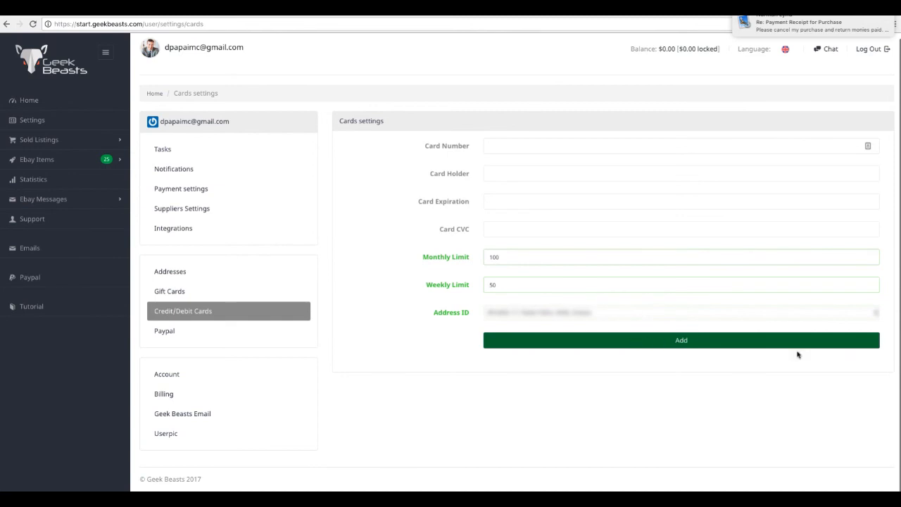